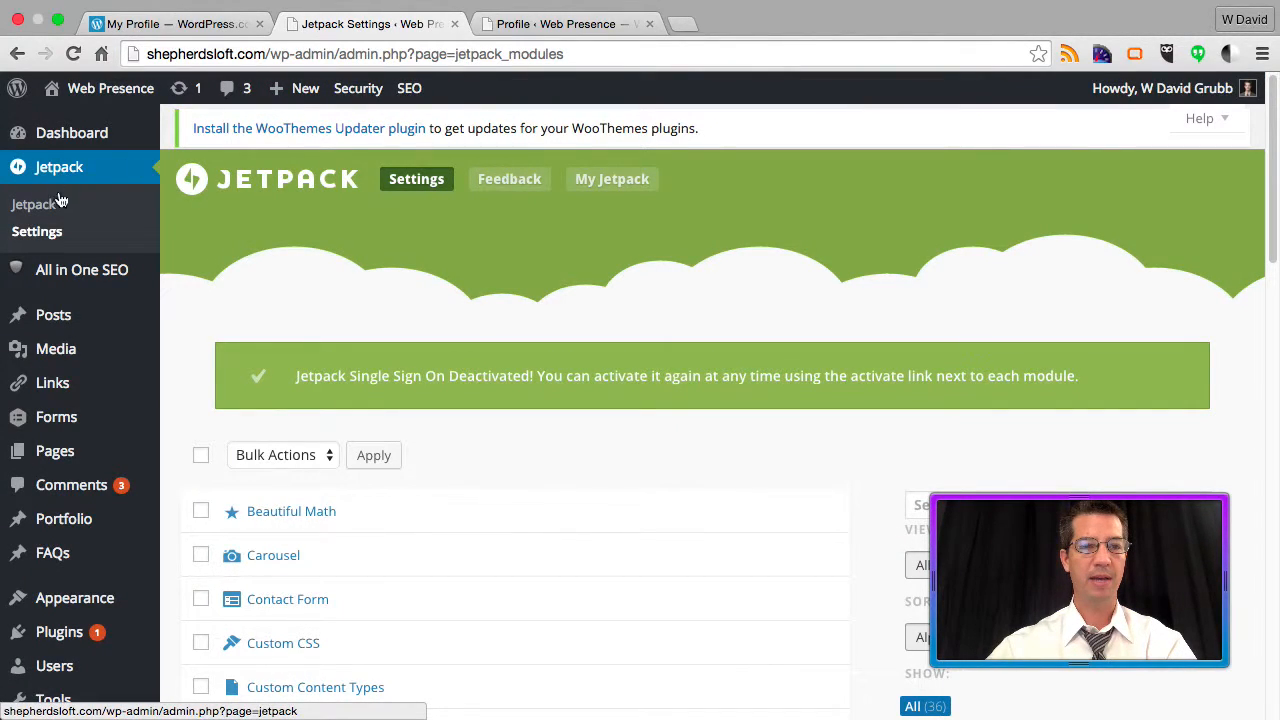
# Tick Jetpack Single Sign On in Jetpack Settings and activate it
pyautogui.scroll(-3)
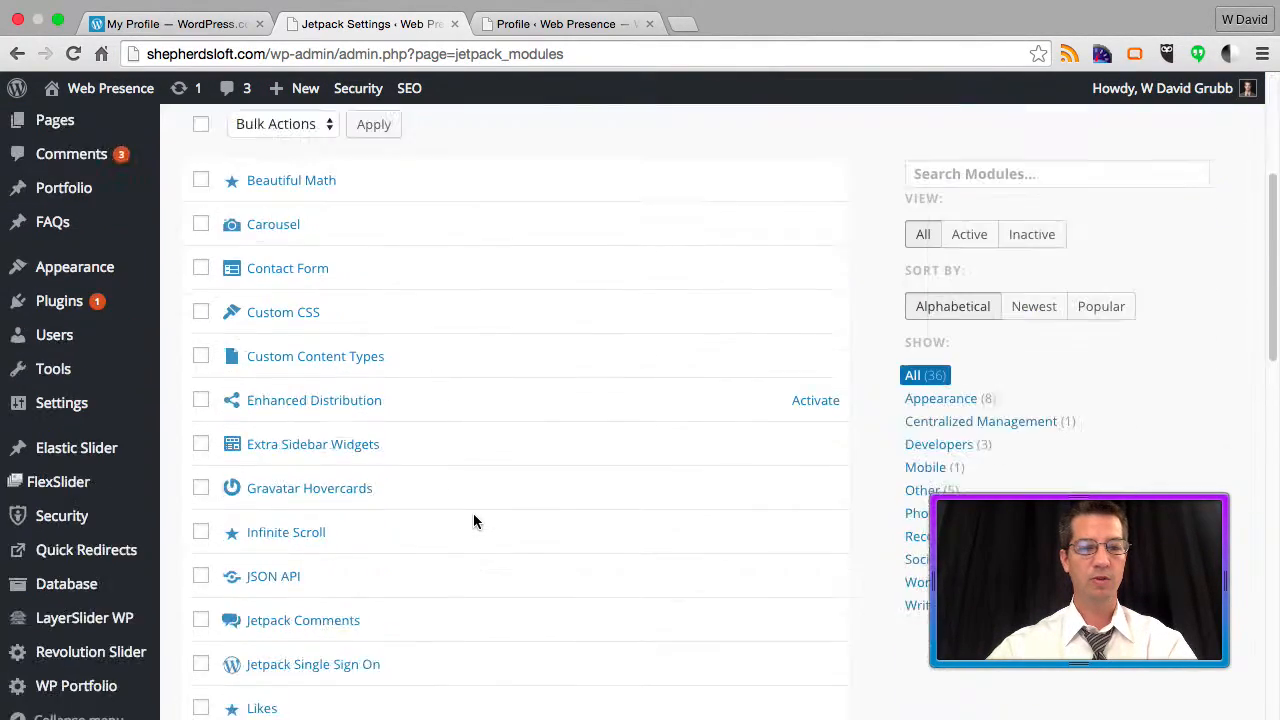
pyautogui.scroll(-3)
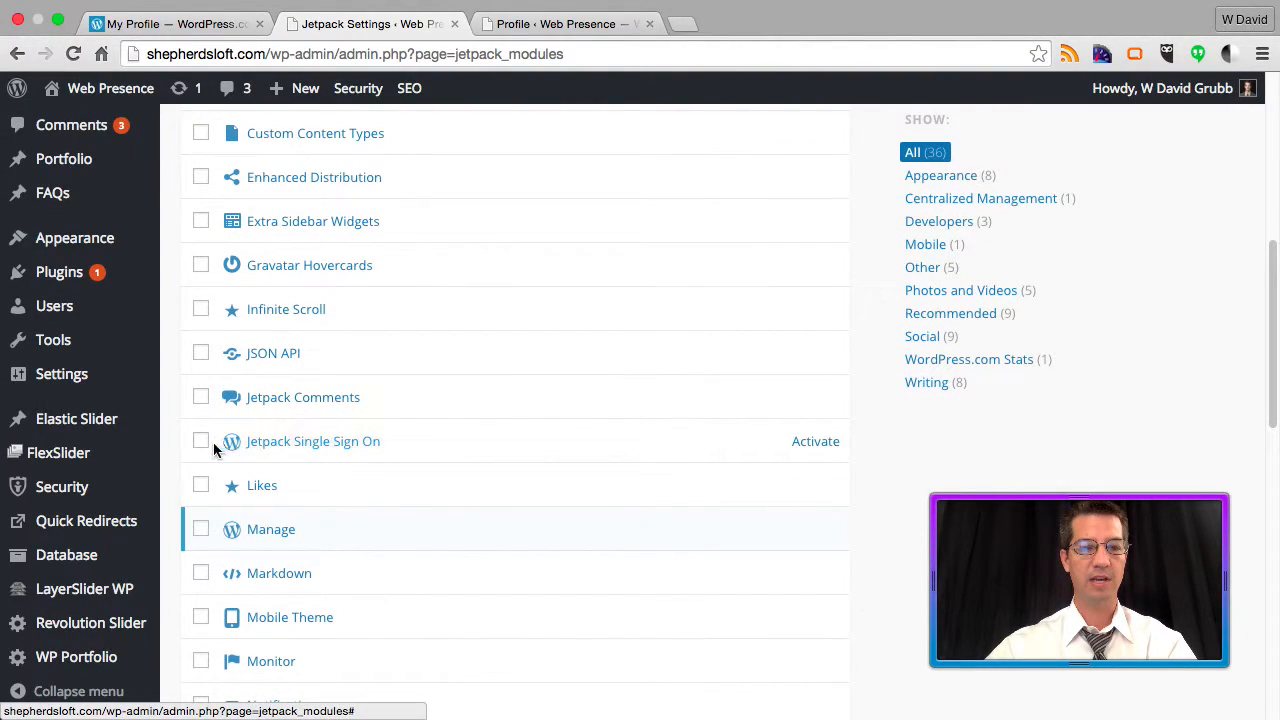
pyautogui.click(201, 441)
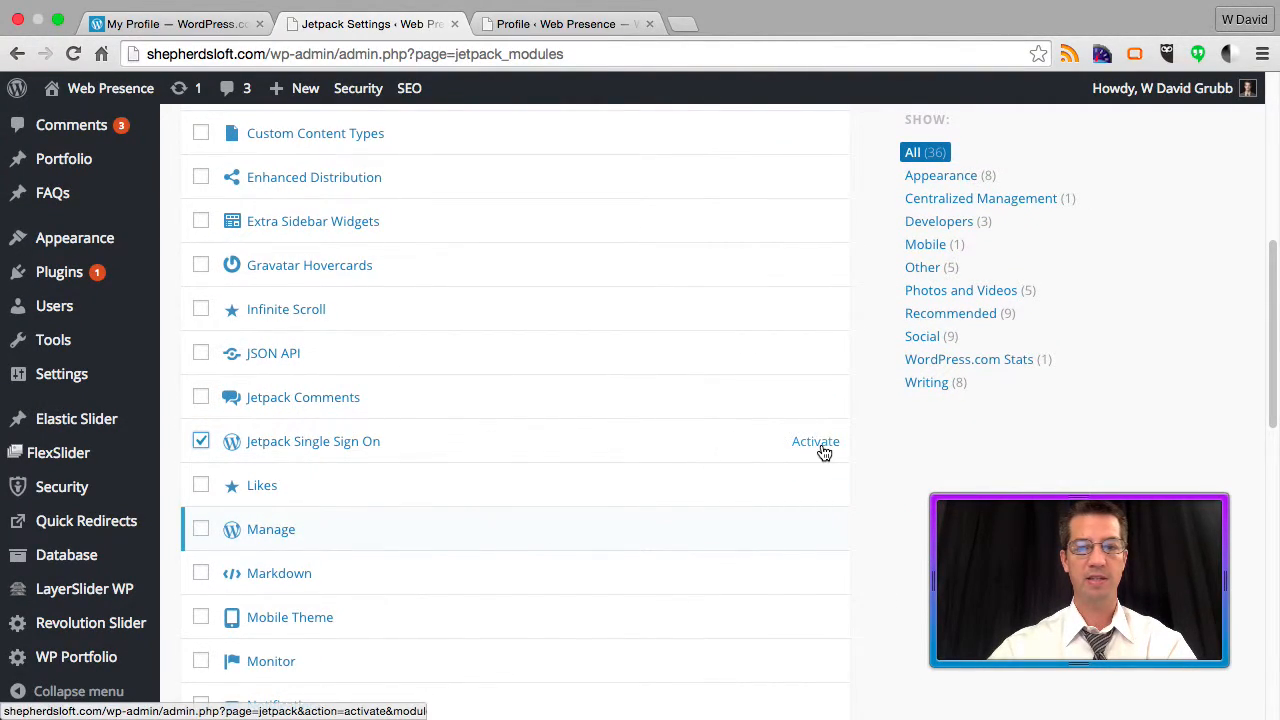
pyautogui.click(815, 441)
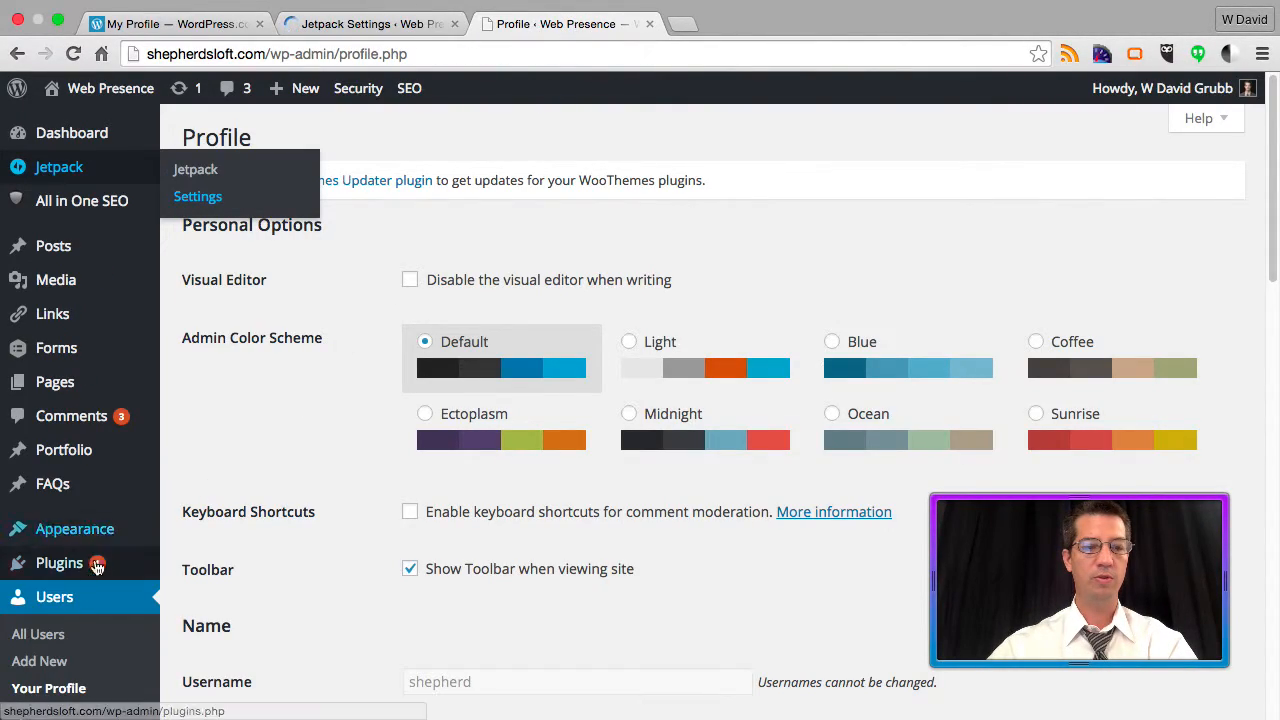
# Scroll Your Profile down to the WordPress.com Single Sign On section
pyautogui.scroll(-3)
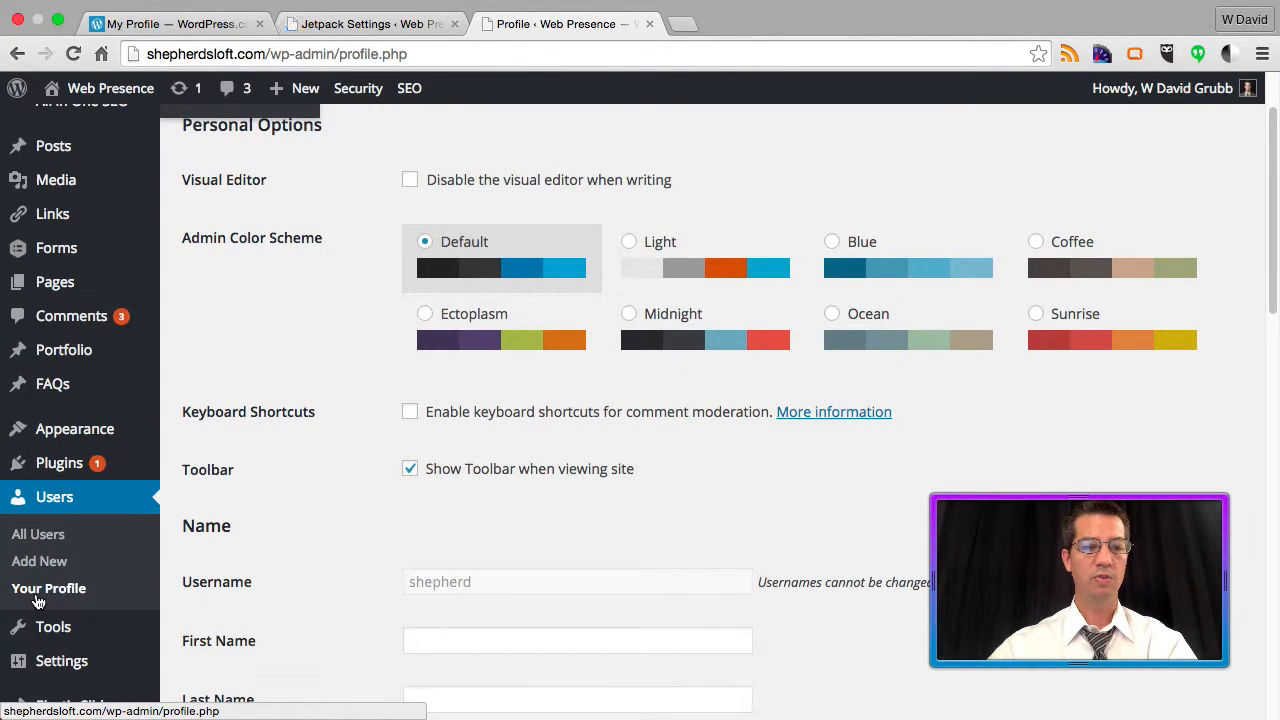
pyautogui.scroll(-3)
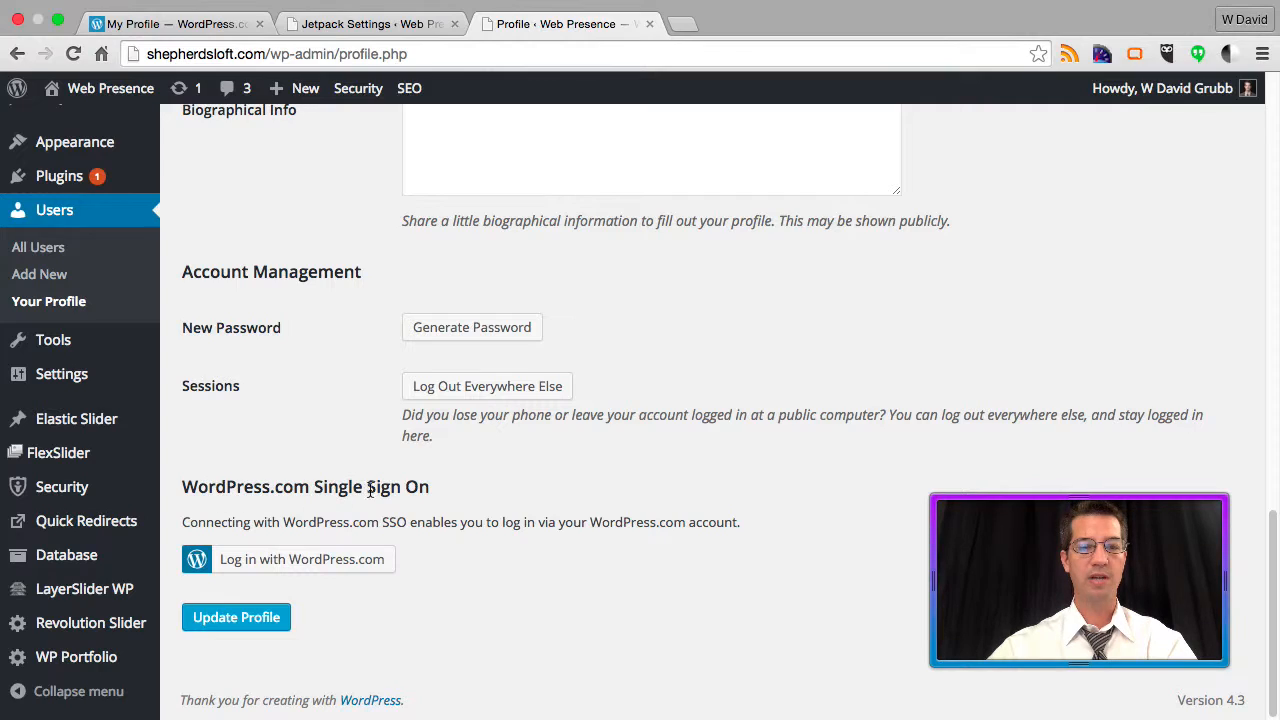
pyautogui.moveTo(318, 565)
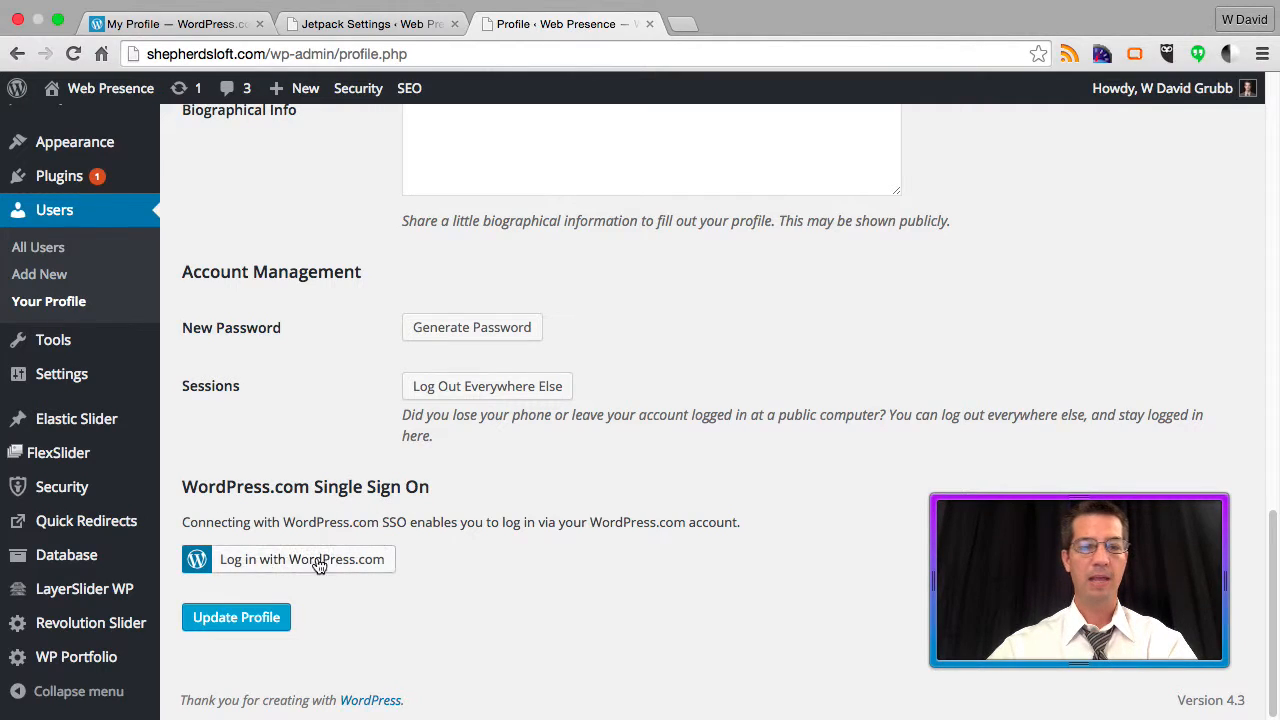
# Log in with WordPress.com and approve, connecting the shepherdsloft account to the profile
pyautogui.click(302, 559)
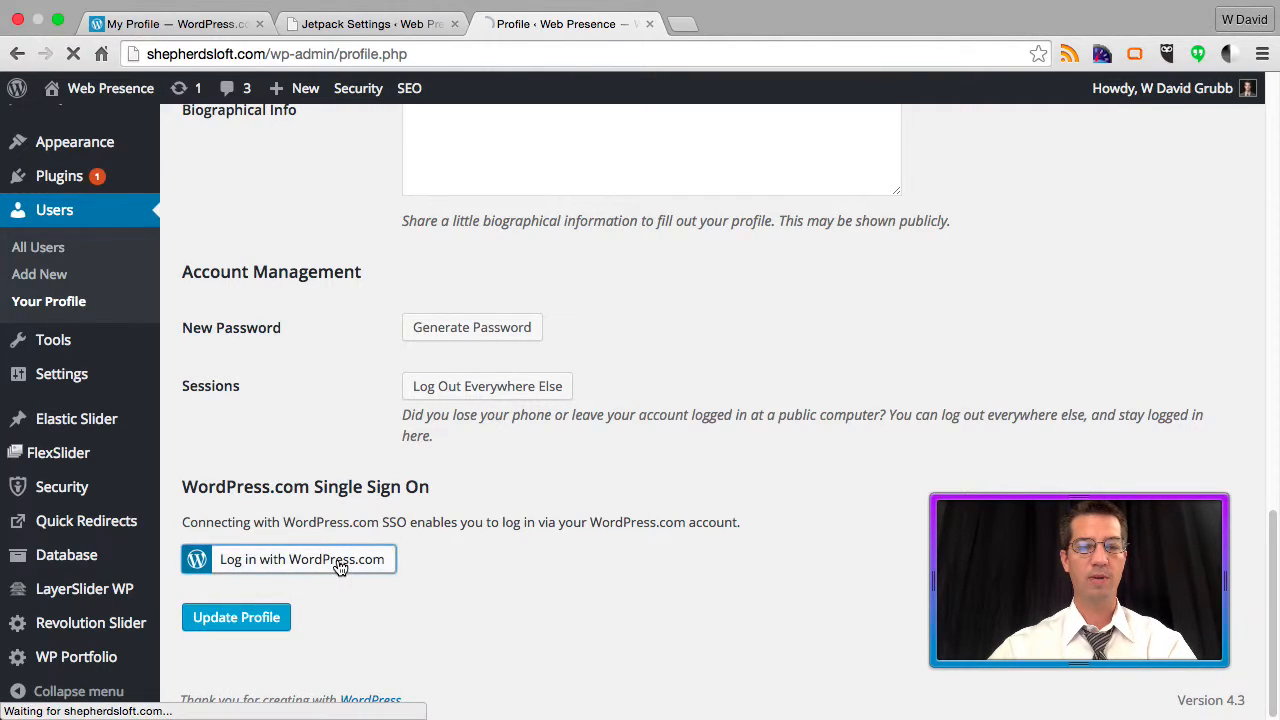
pyautogui.click(302, 559)
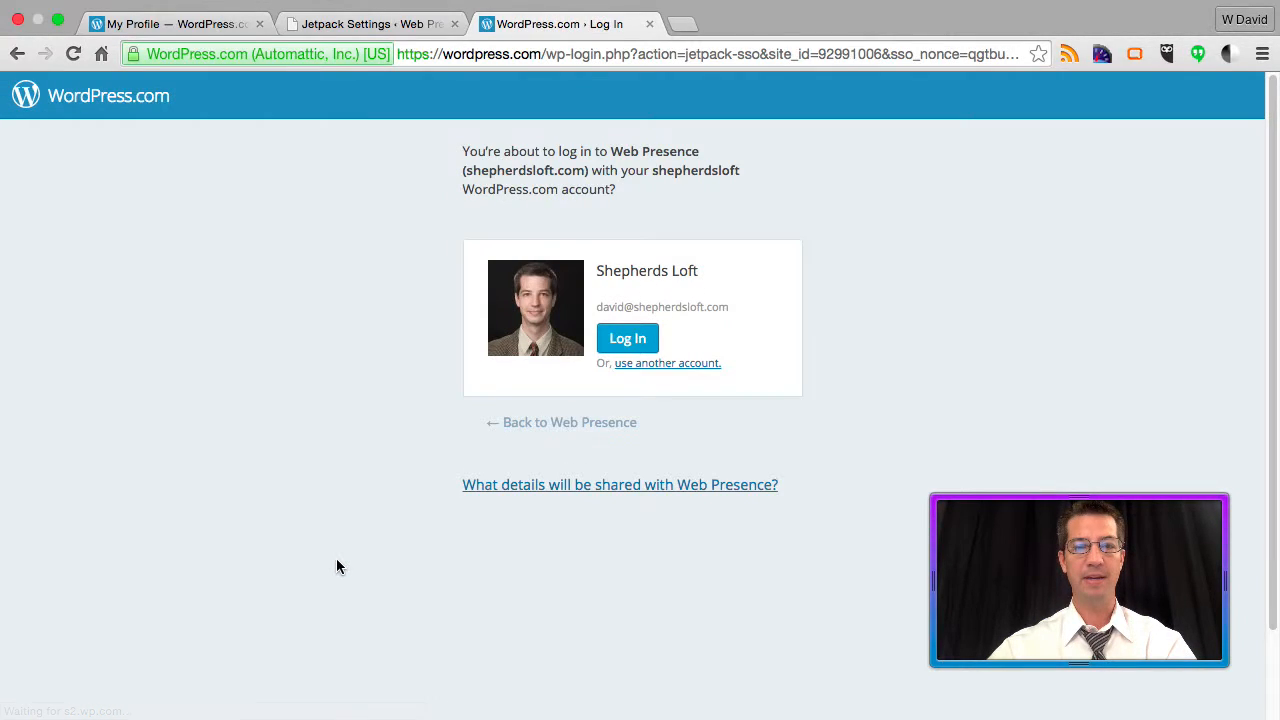
pyautogui.click(627, 338)
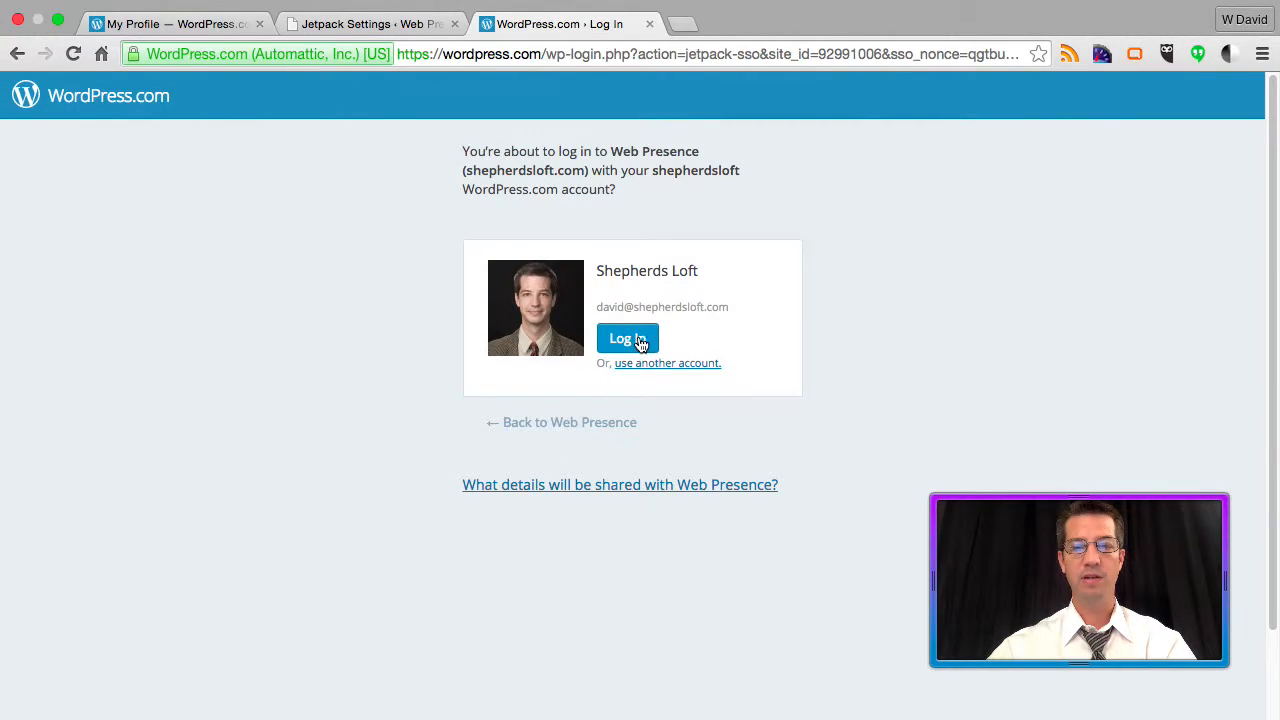
pyautogui.click(627, 338)
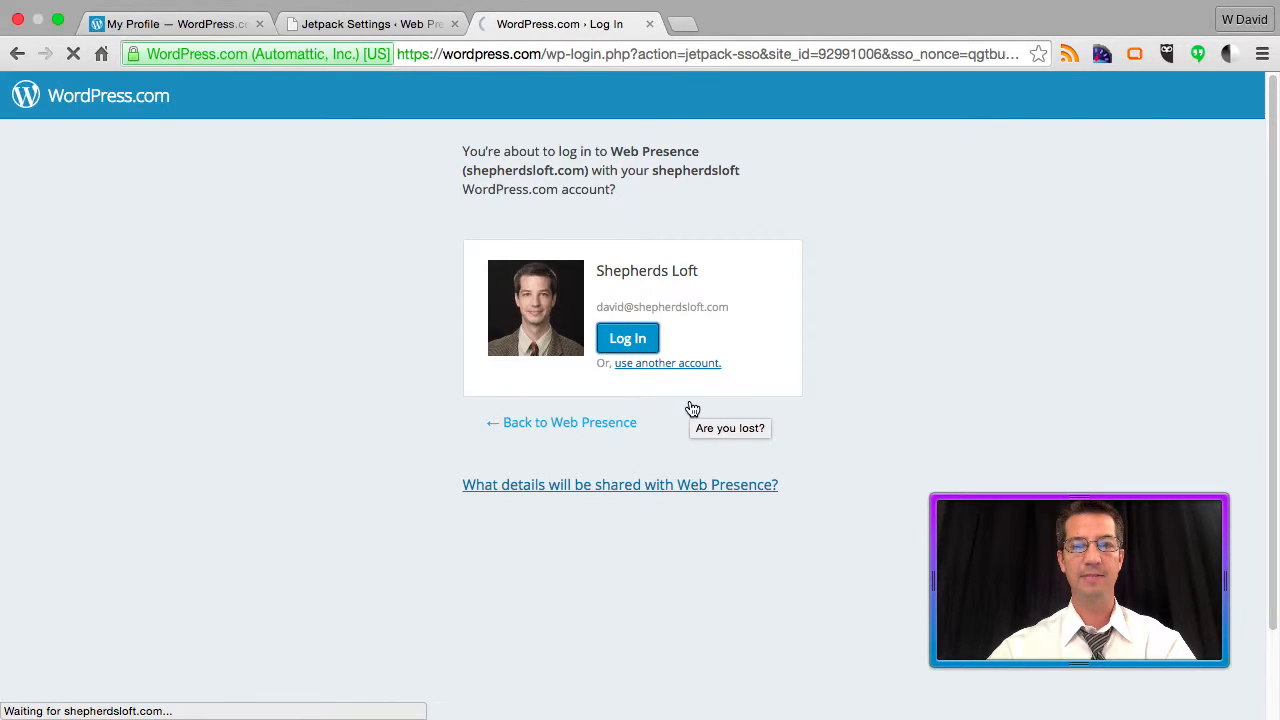
pyautogui.click(627, 337)
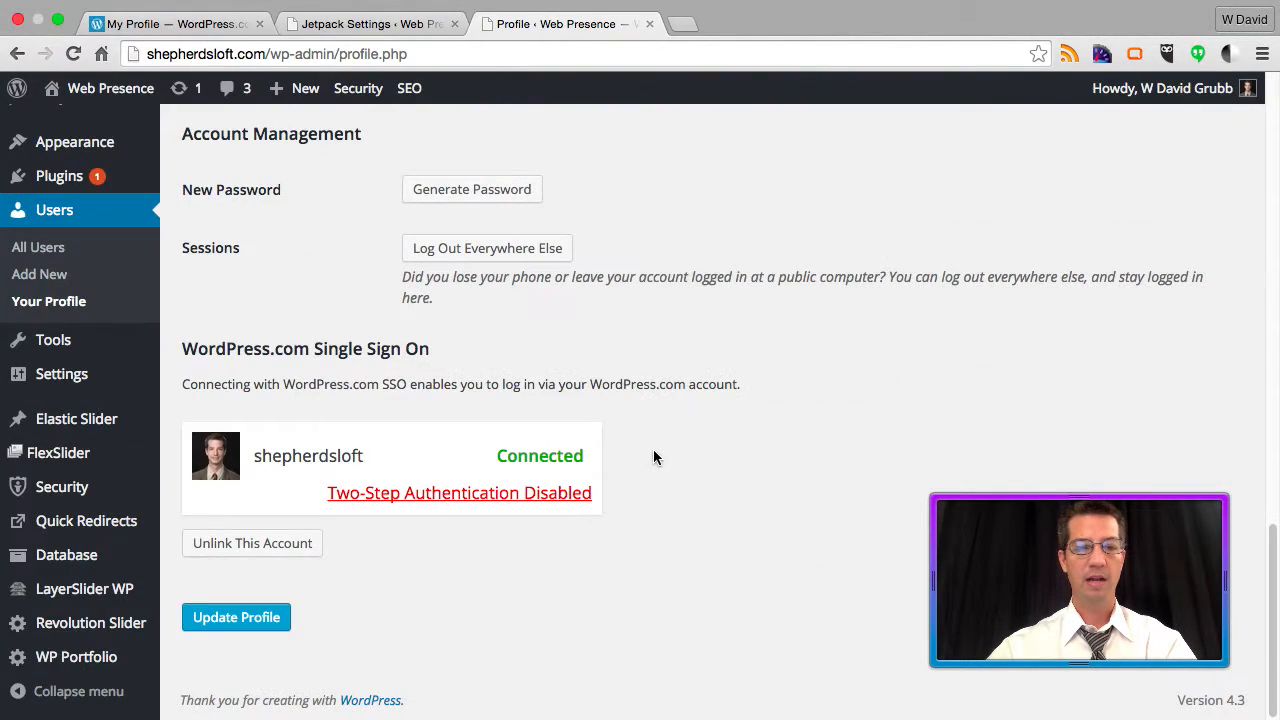